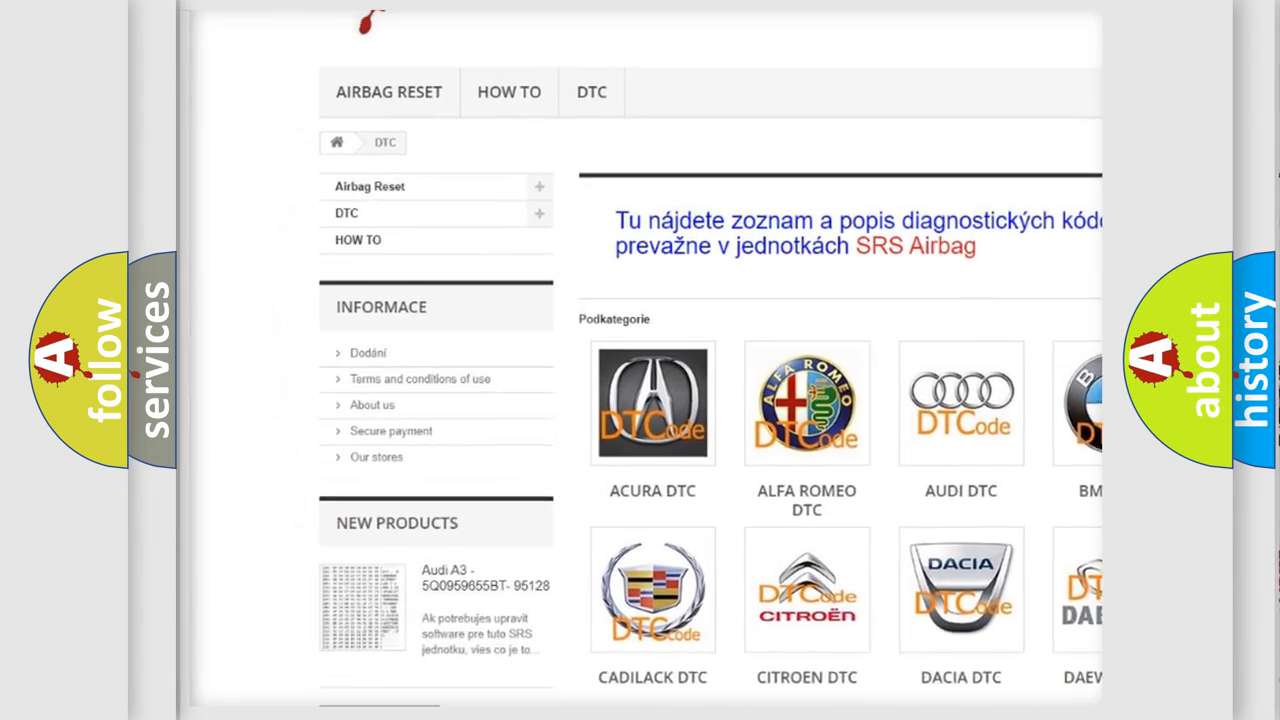
{"action": "scroll", "scroll_direction": "down", "scroll_amount": 3}
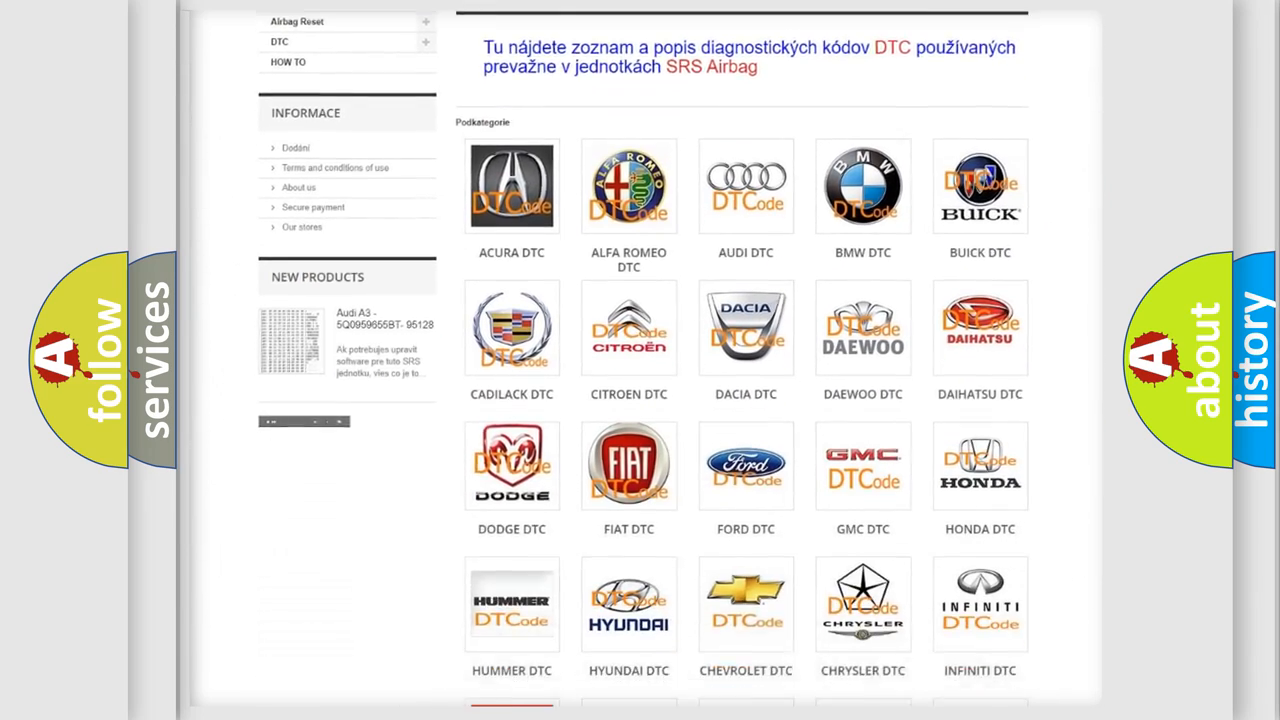
{"action": "scroll", "scroll_direction": "down", "scroll_amount": 3}
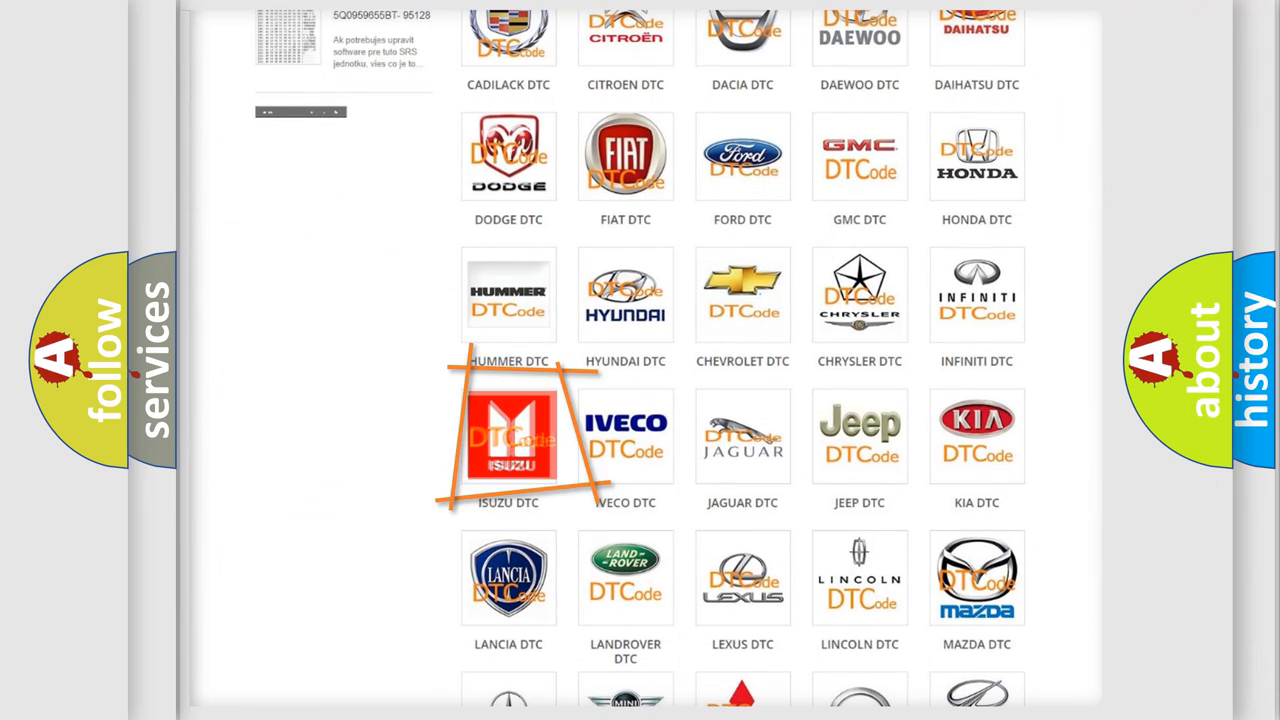